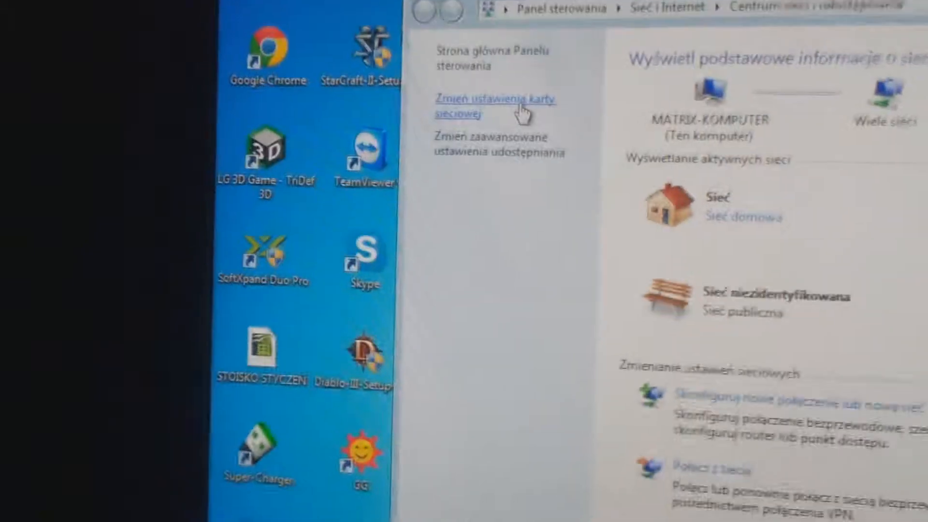
Step: Reach Local Area Connection's properties and select the Internet Protocol Version 4 (TCP/IPv4) item
right_click(521, 53)
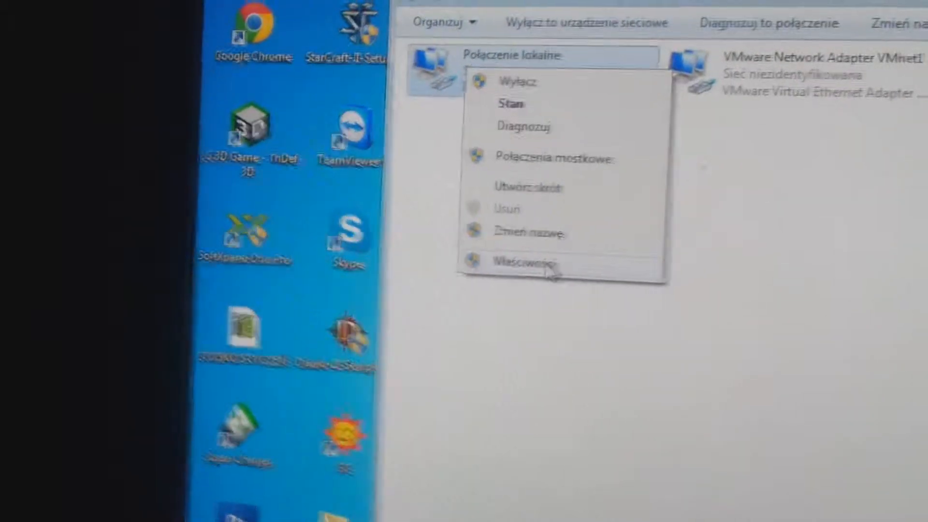
left_click(520, 262)
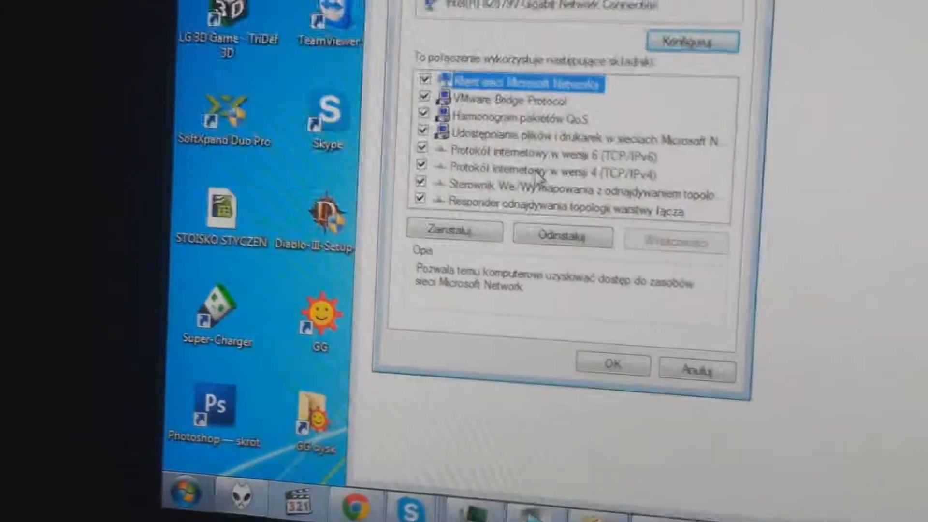
left_click(544, 172)
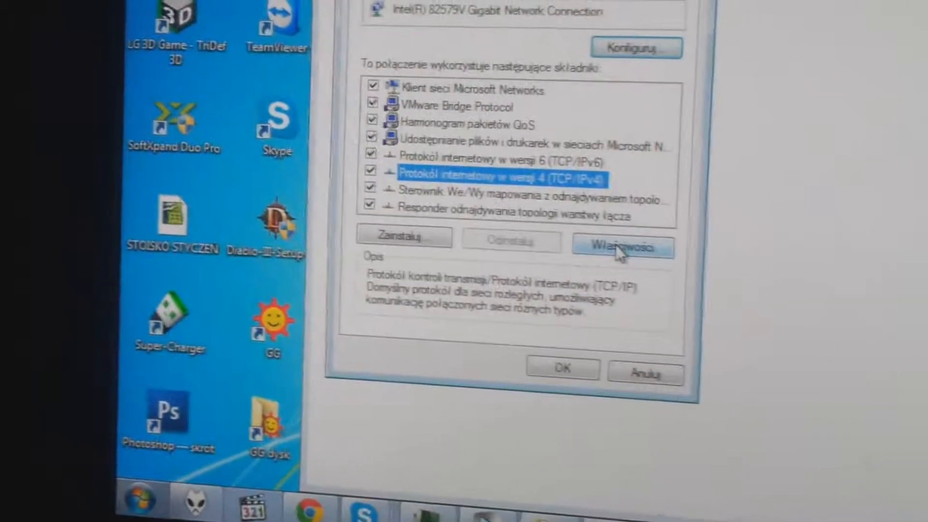
Step: Give IPv4 the static address 192.168.1.162 plus extra addresses including 192.168.1.150 and confirm
left_click(621, 247)
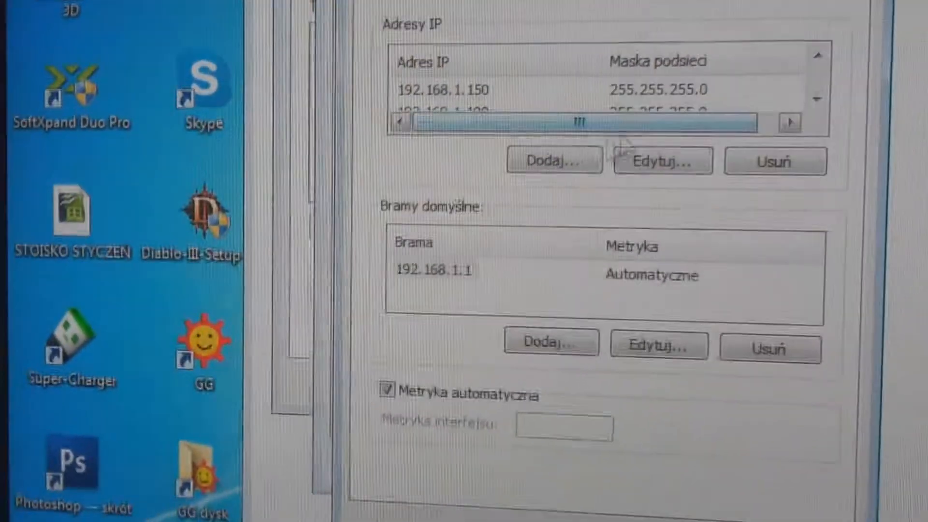
left_click(553, 161)
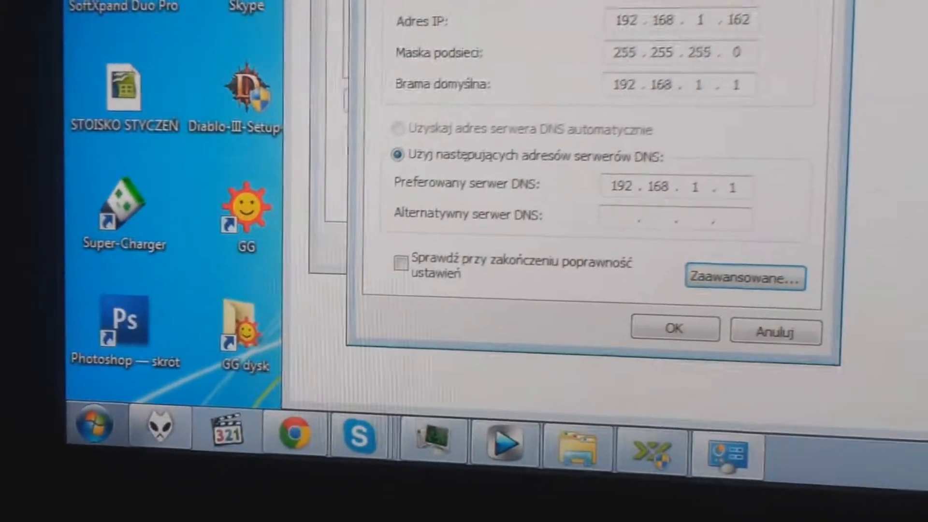
left_click(674, 329)
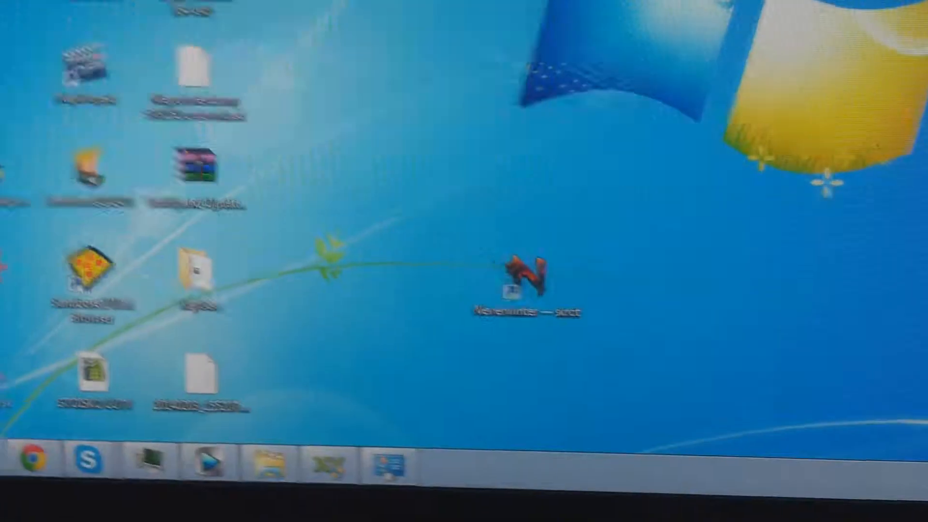
Step: Launch TerrariaServer.exe from the Terraria folder and answer y to automatic port forwarding
double_click(519, 278)
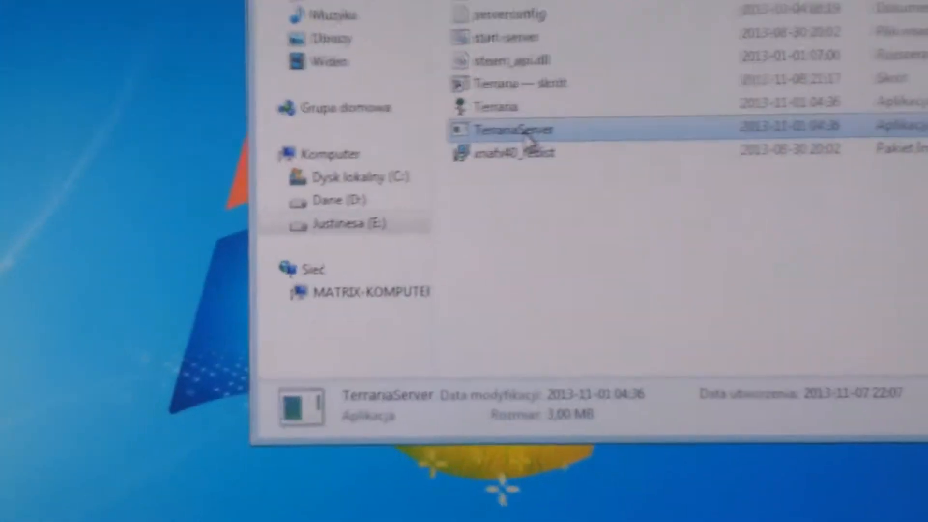
double_click(513, 128)
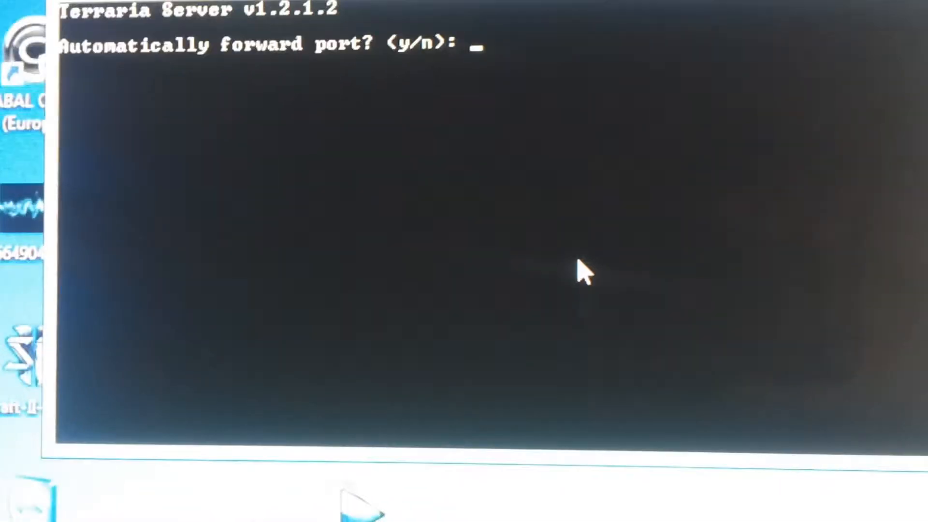
type("y")
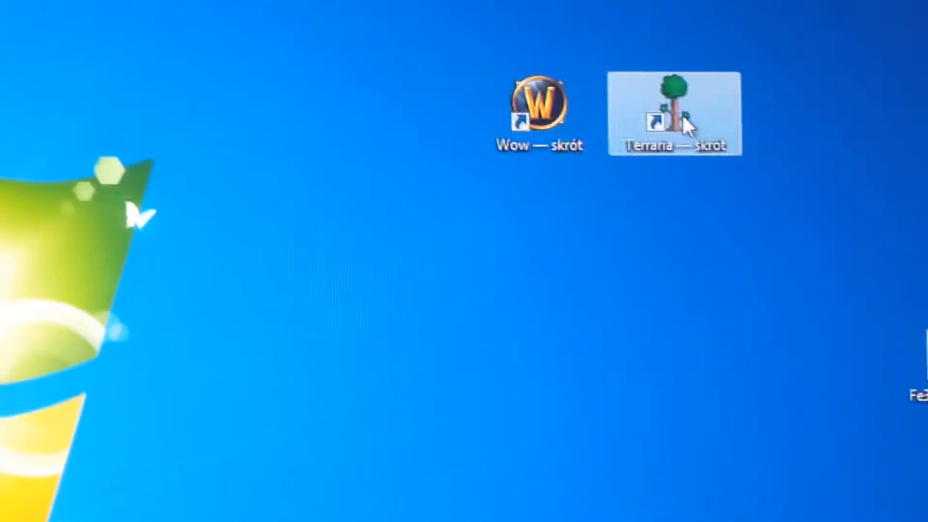
Step: Launch Terraria and go through Multiplayer to the Enter Server IP Address screen
double_click(674, 112)
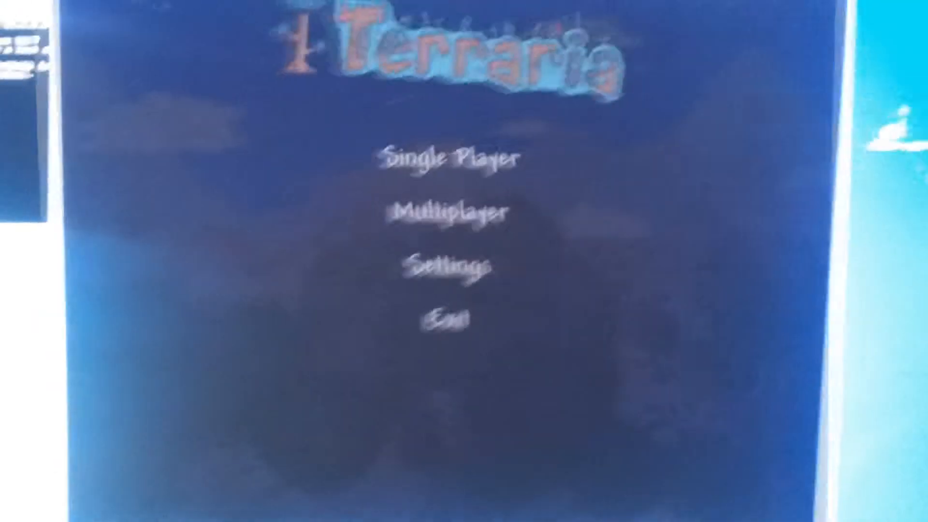
left_click(447, 212)
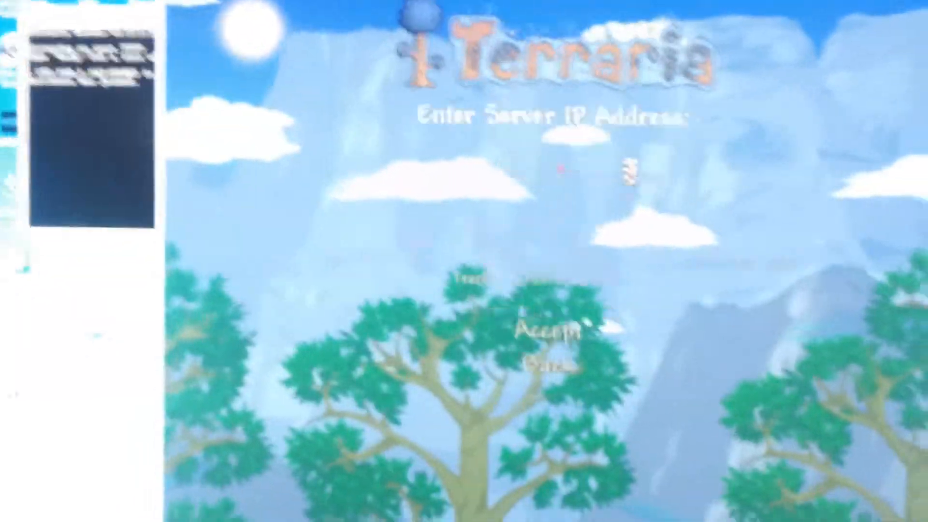